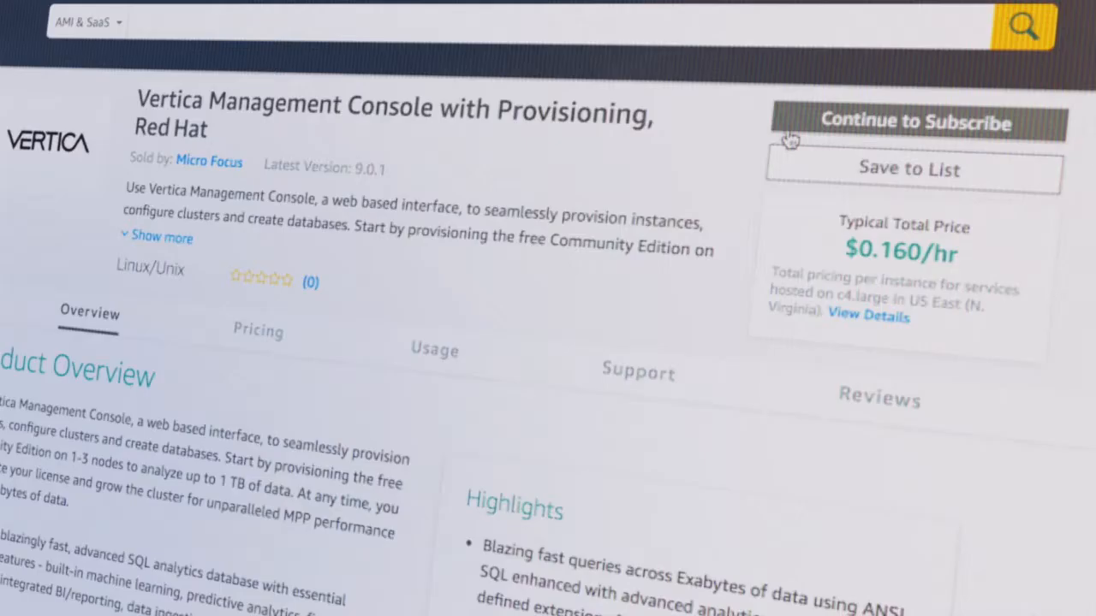
# Launch the Management Console stack via CloudFormation and add an AWS instance to the VerticaDB cluster
pyautogui.scroll(-3)
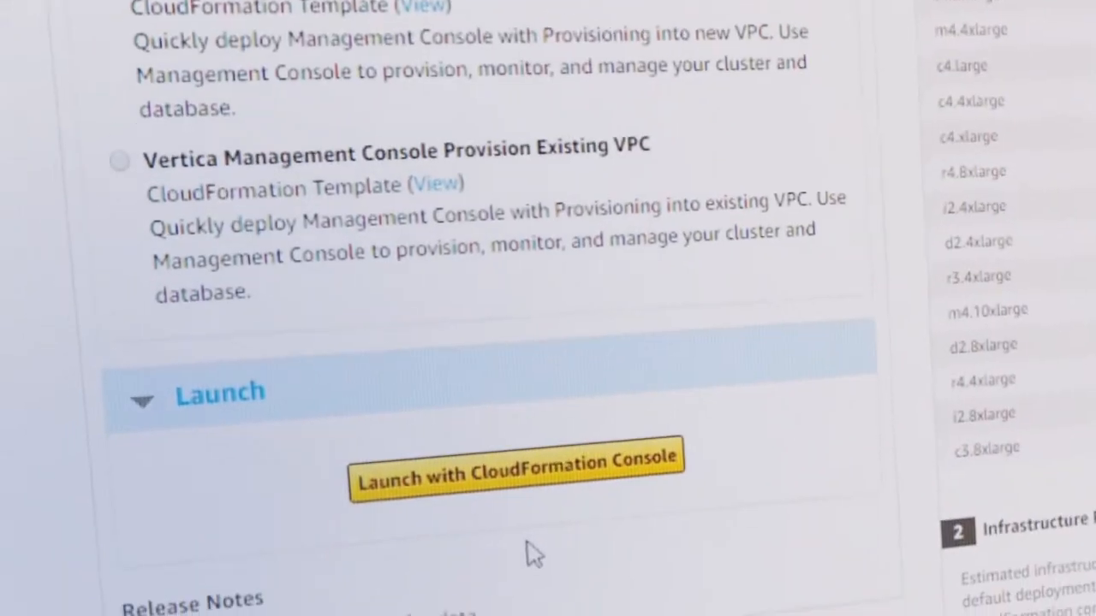
pyautogui.click(517, 476)
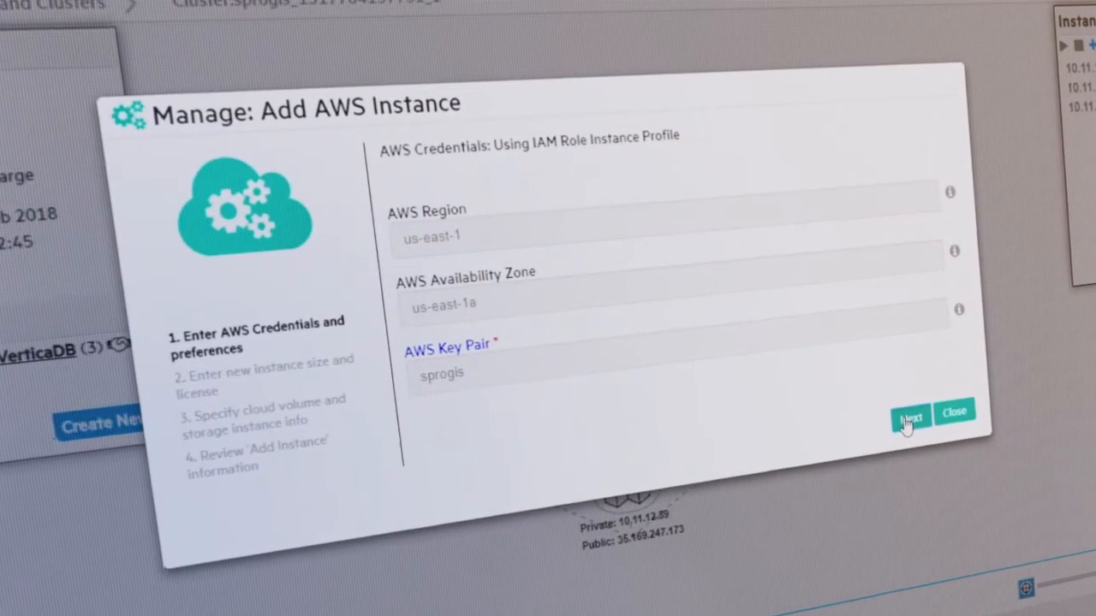
pyautogui.click(911, 417)
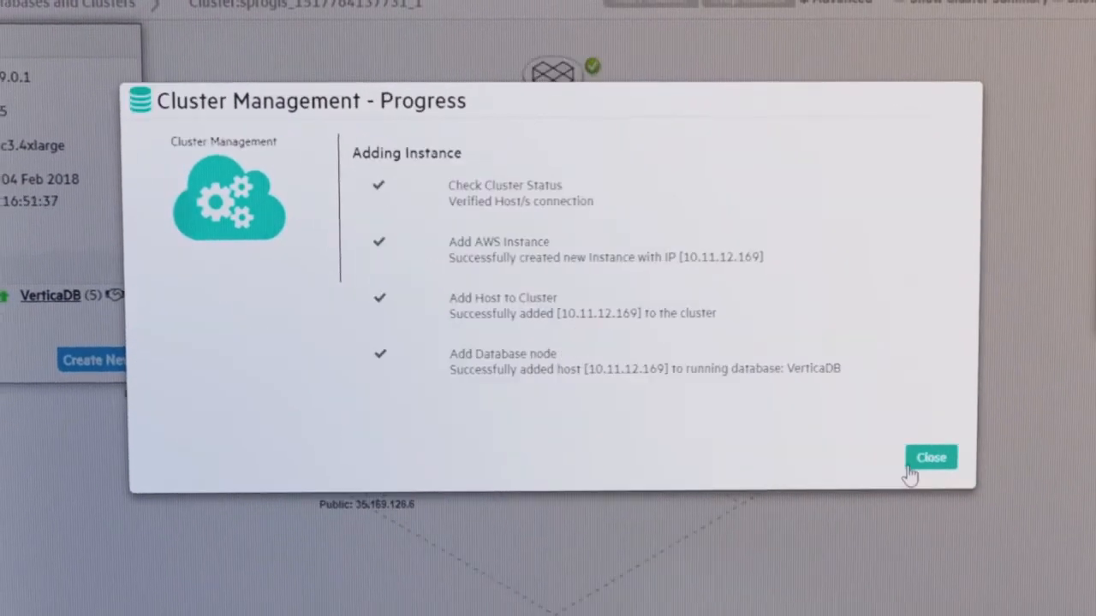
pyautogui.click(931, 457)
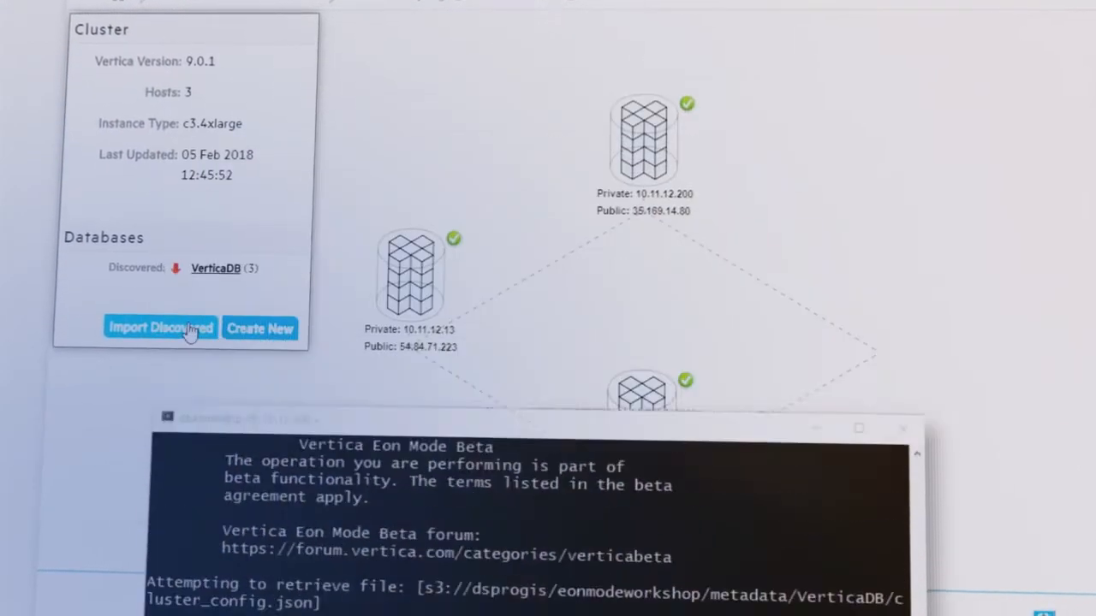
# Import the discovered VerticaDB database with the dbadmin user so MC monitors it
pyautogui.click(161, 328)
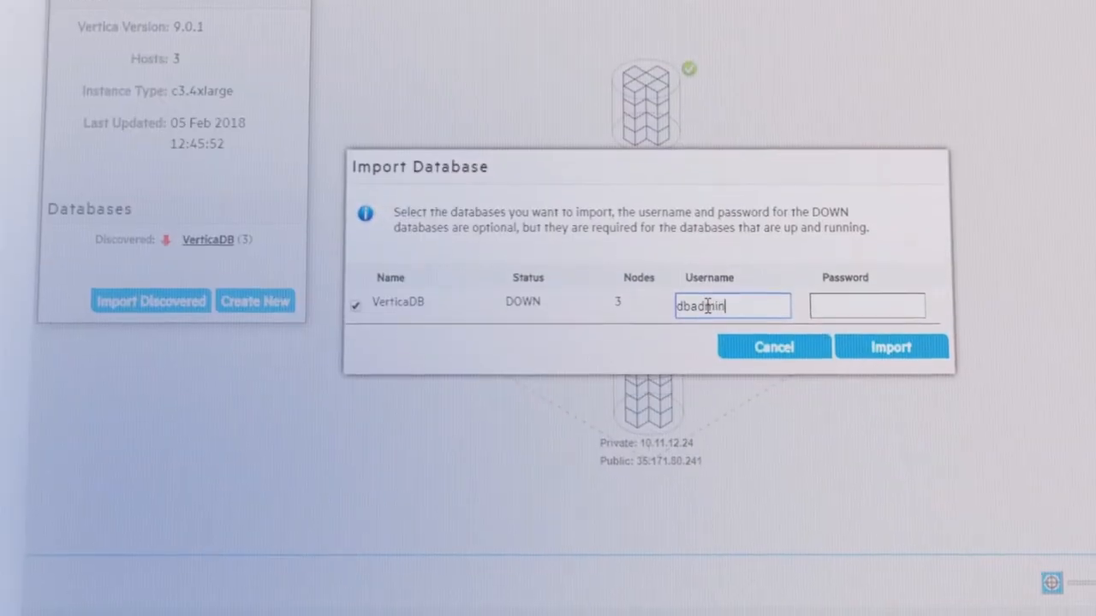
pyautogui.click(890, 346)
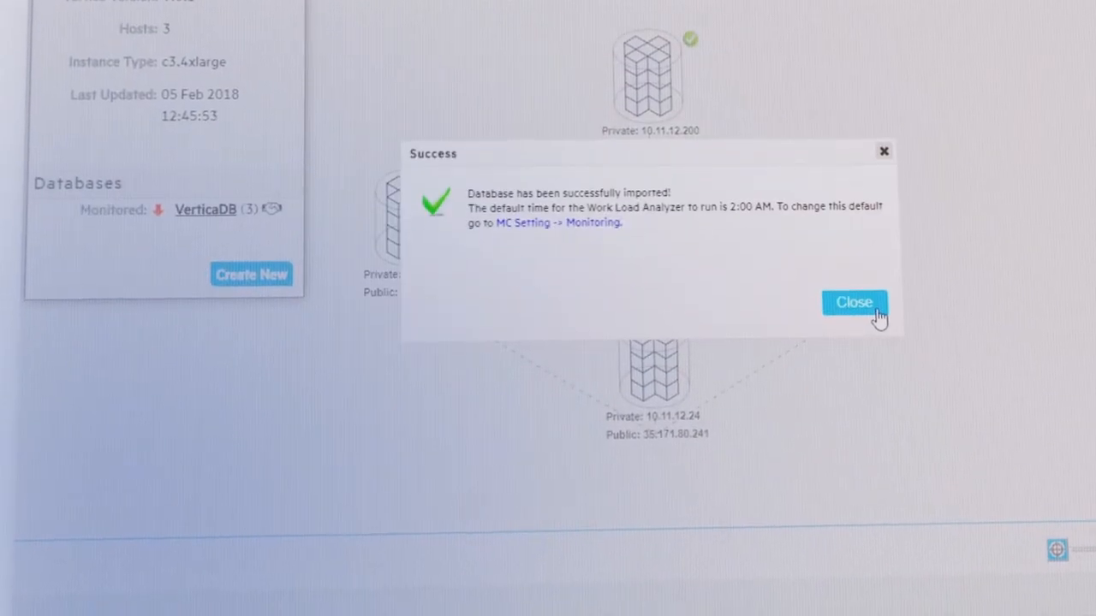
pyautogui.click(853, 302)
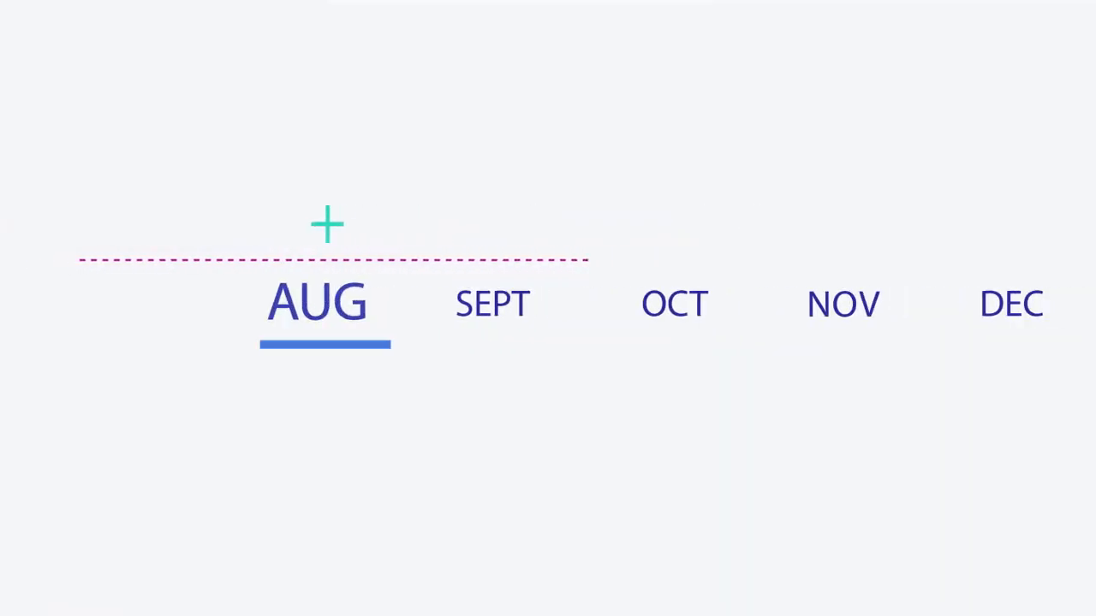